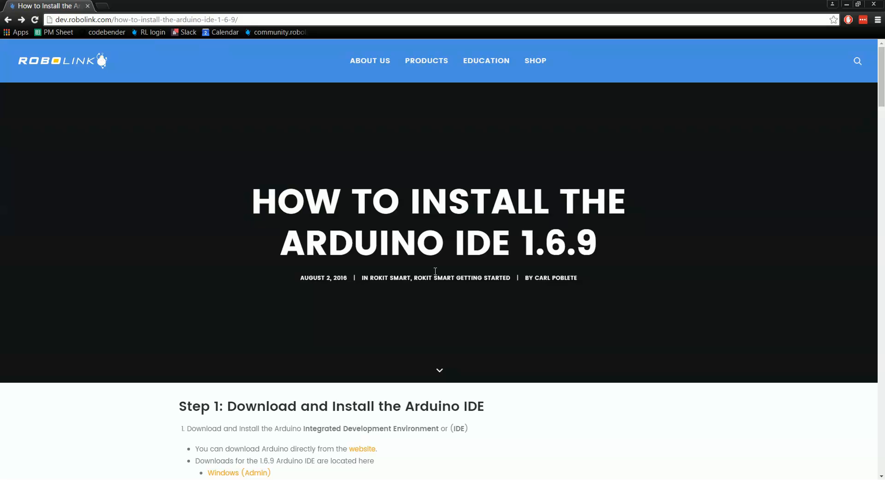
# Scroll the Robolink guide down to the Step 1 Arduino IDE download links.
pyautogui.scroll(-3)
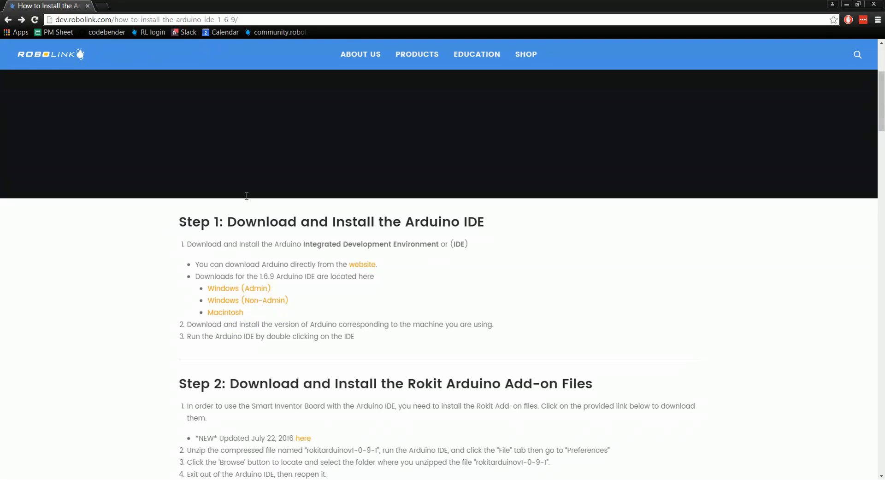
pyautogui.moveTo(362, 265)
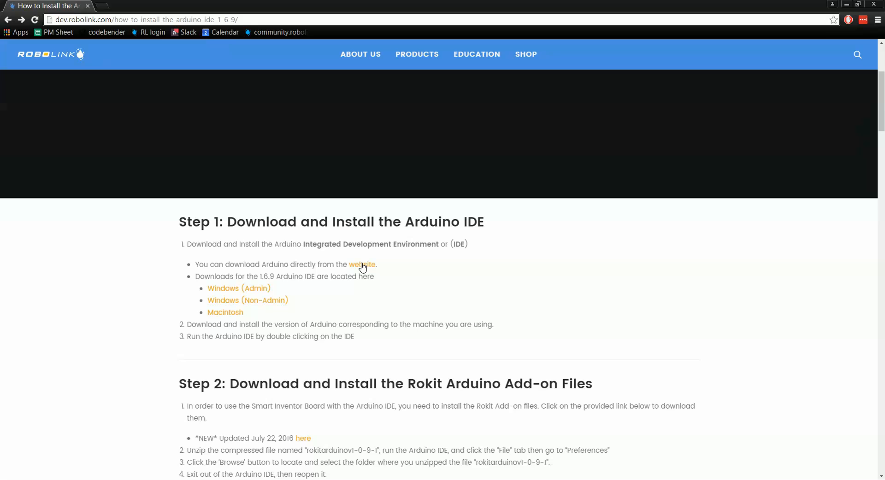
pyautogui.moveTo(359, 269)
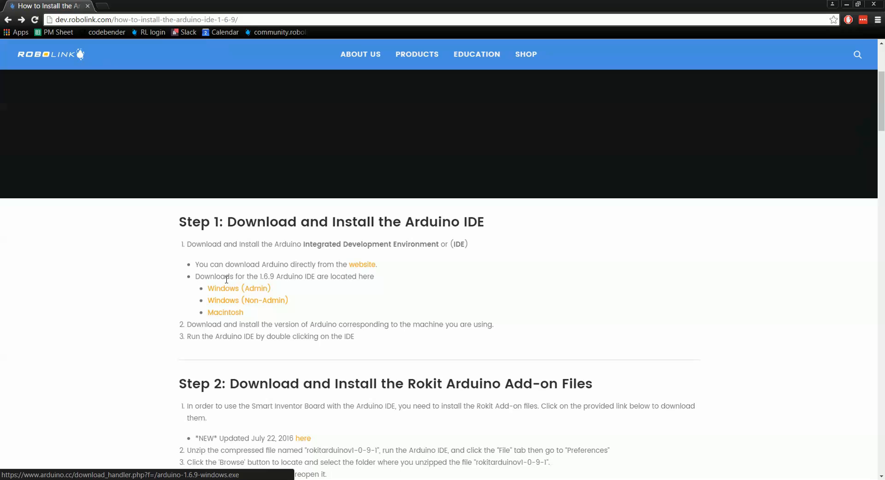
pyautogui.moveTo(226, 300)
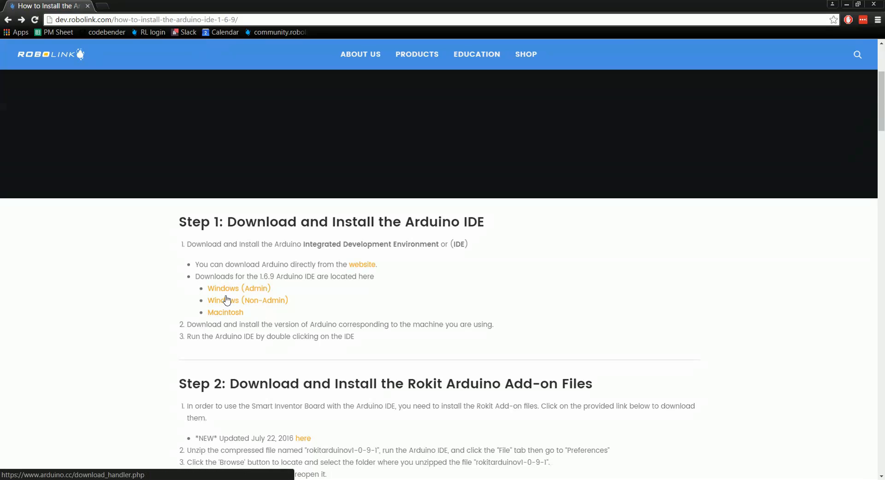
# Download the Windows (Admin) Arduino 1.6.9 installer via 'Just Download', skipping the contribution.
pyautogui.click(239, 289)
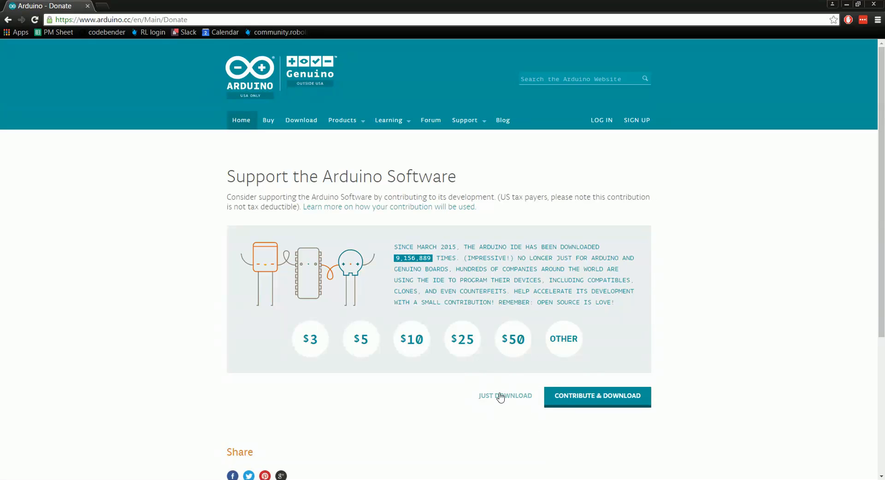
pyautogui.click(505, 396)
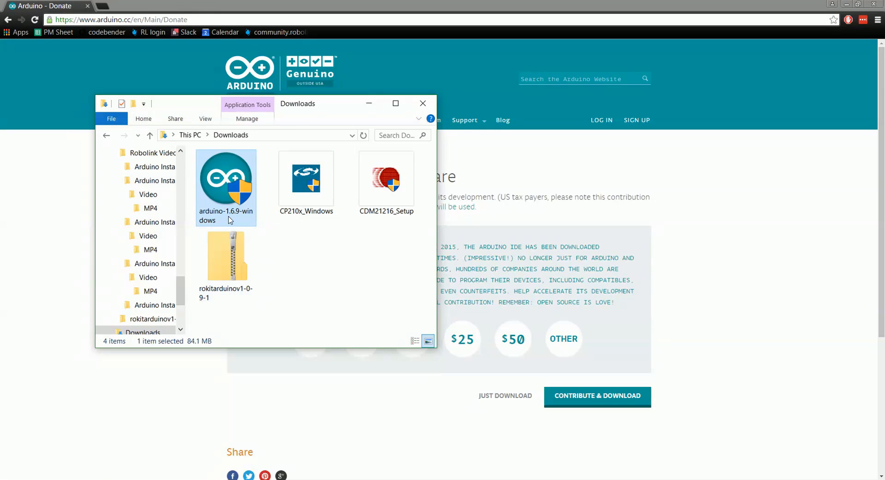
pyautogui.moveTo(226, 212)
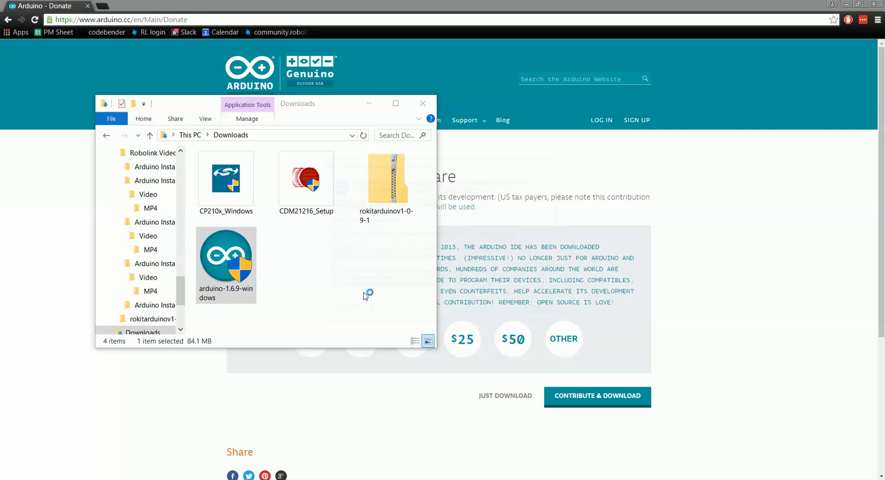
# Run arduino-1.6.9-windows from the Downloads folder to start the installer.
pyautogui.doubleClick(226, 260)
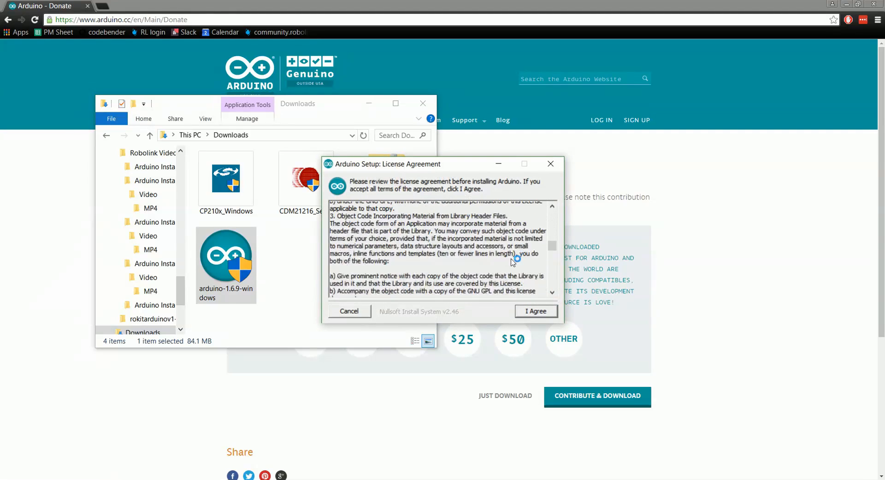
# Accept the license and install Arduino with default components to C:\Program Files (x86)\Arduino, then close setup.
pyautogui.click(535, 311)
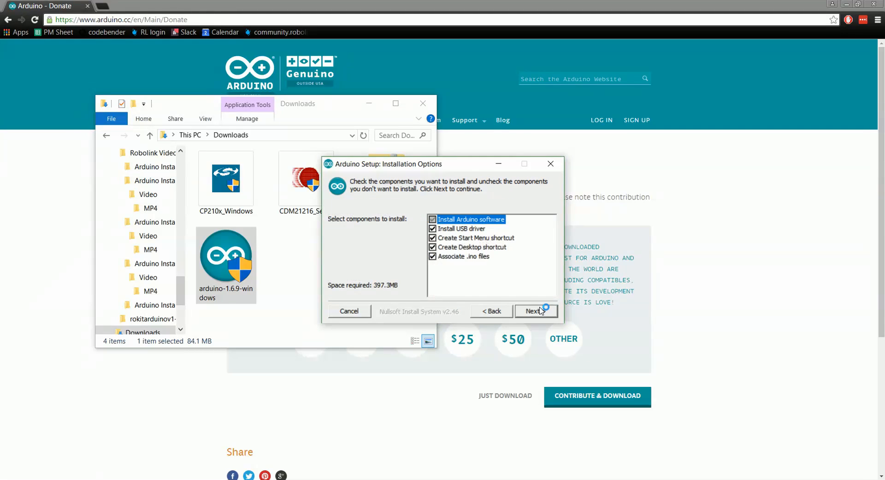
pyautogui.click(533, 311)
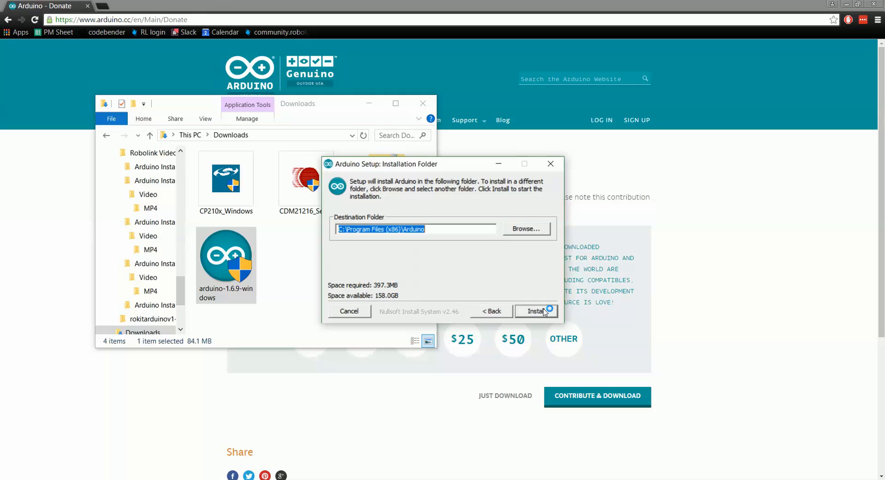
pyautogui.click(535, 311)
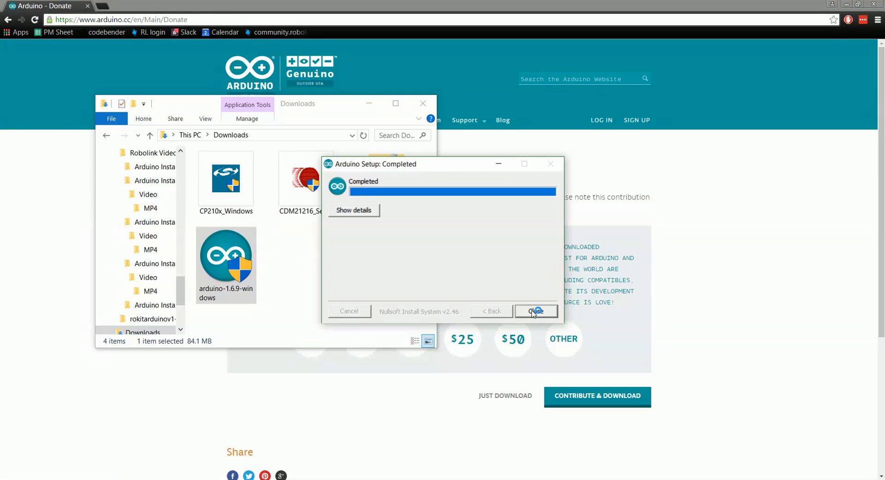
pyautogui.click(535, 311)
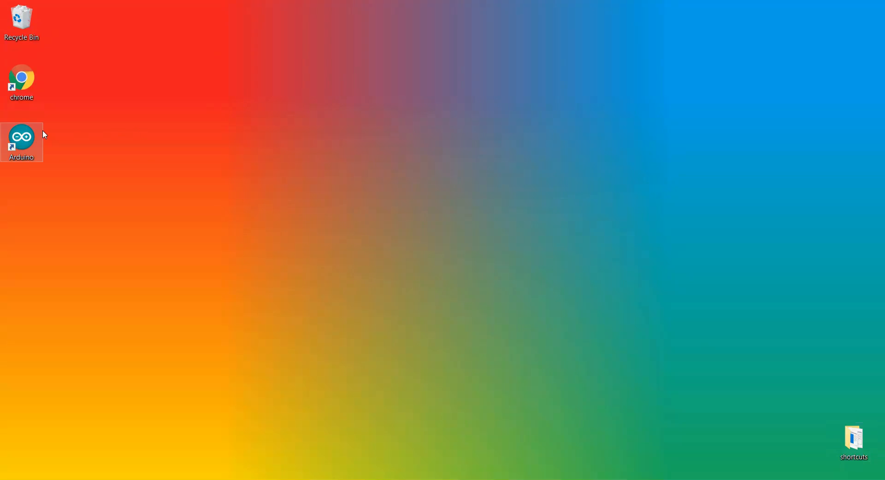
pyautogui.moveTo(21, 141)
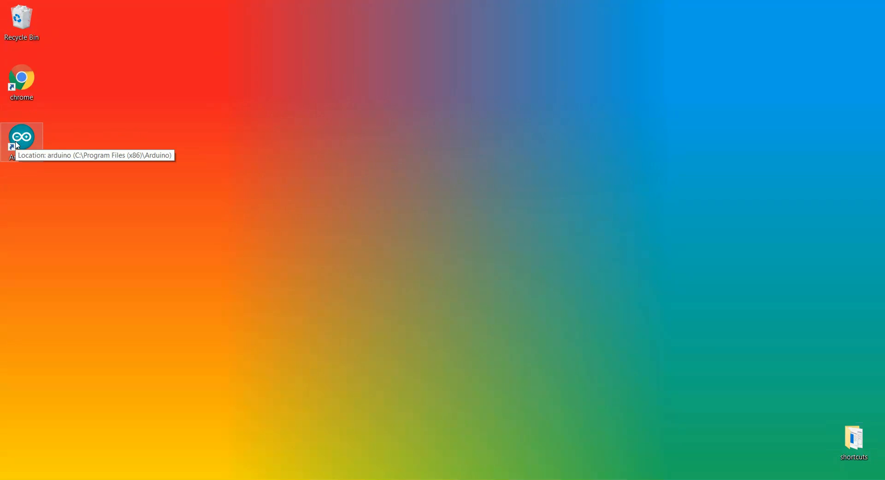
pyautogui.moveTo(32, 169)
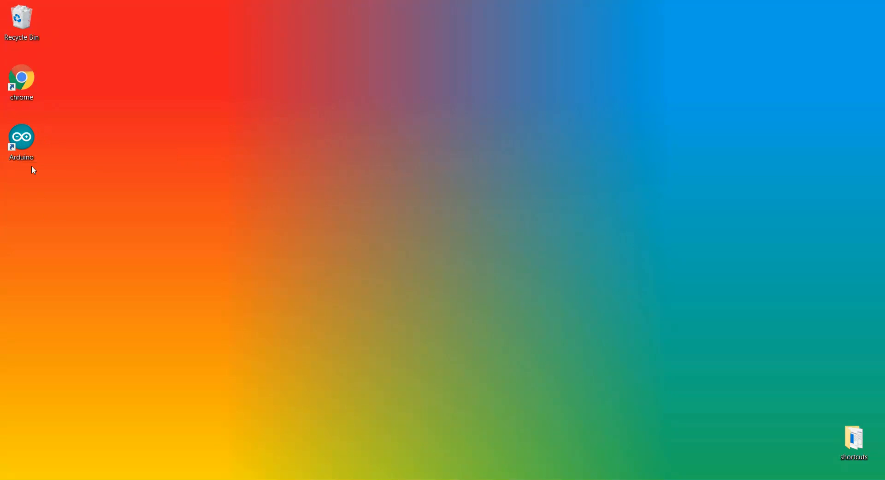
# Launch the Arduino IDE from its new desktop shortcut.
pyautogui.doubleClick(21, 138)
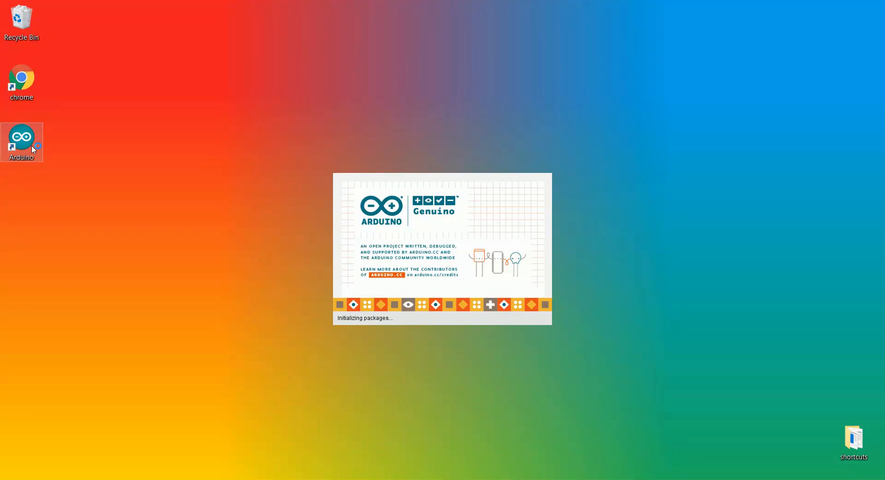